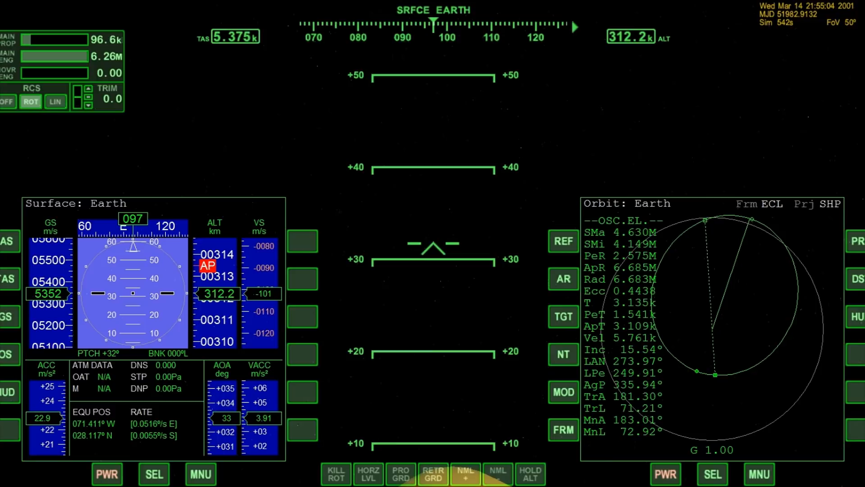
Let the autopilot ascent continue, monitoring pitch easing to +23° and speed reaching 5.5 km/s.
click(433, 473)
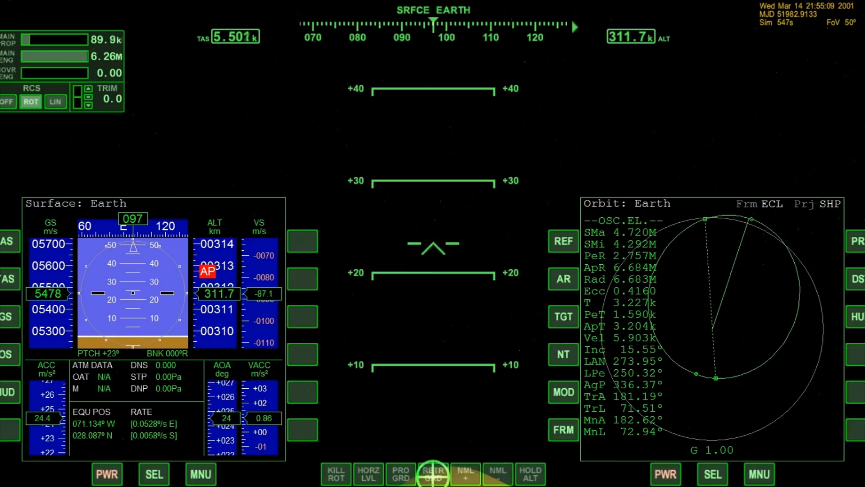